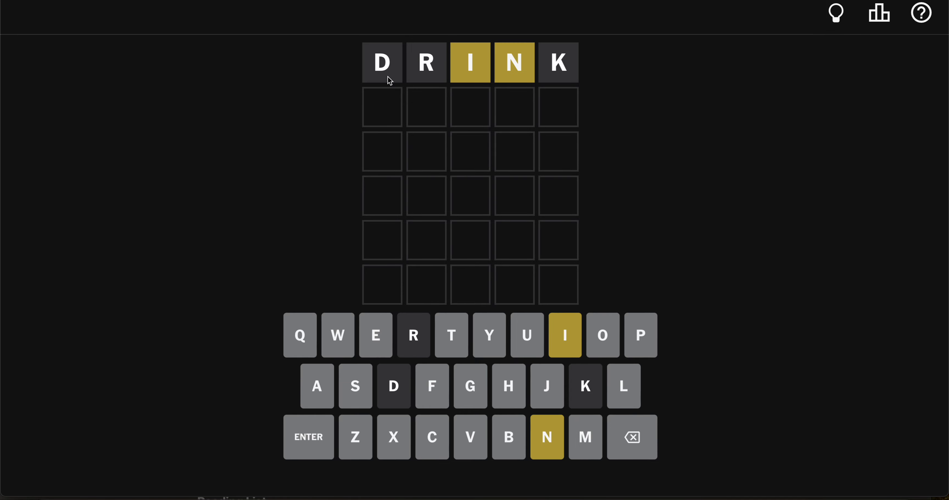
Submit SINGE as the second guess and begin the third guess with I, N, G
type("IN")
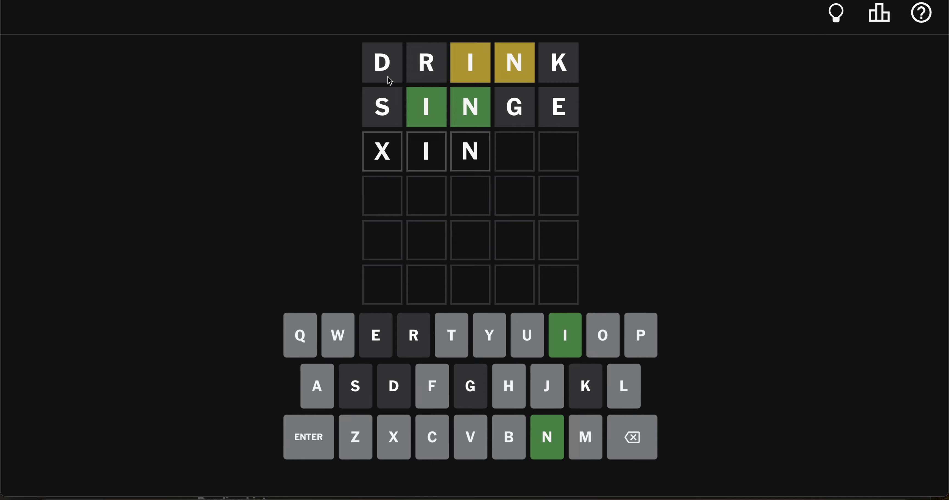
type("G")
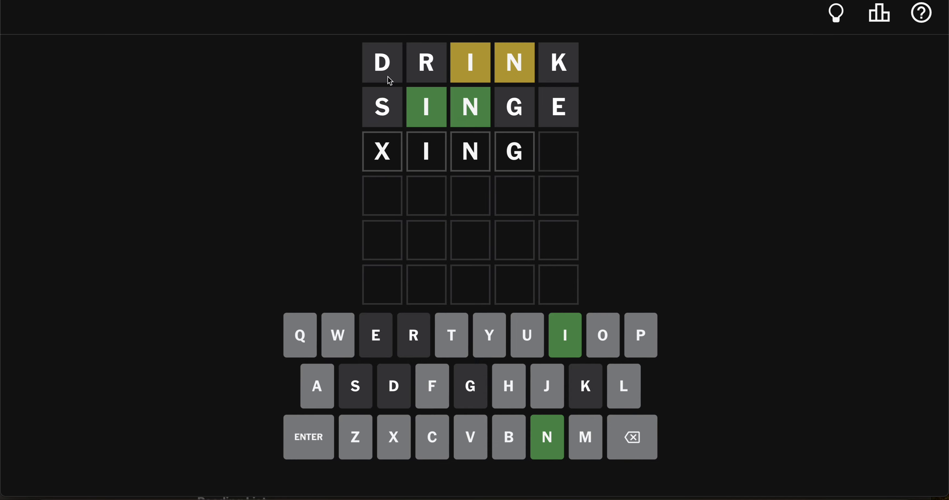
Submit PINCH and FINAL as guesses three and four, then draft the fifth row
key("Backspace")
type("XINXL")
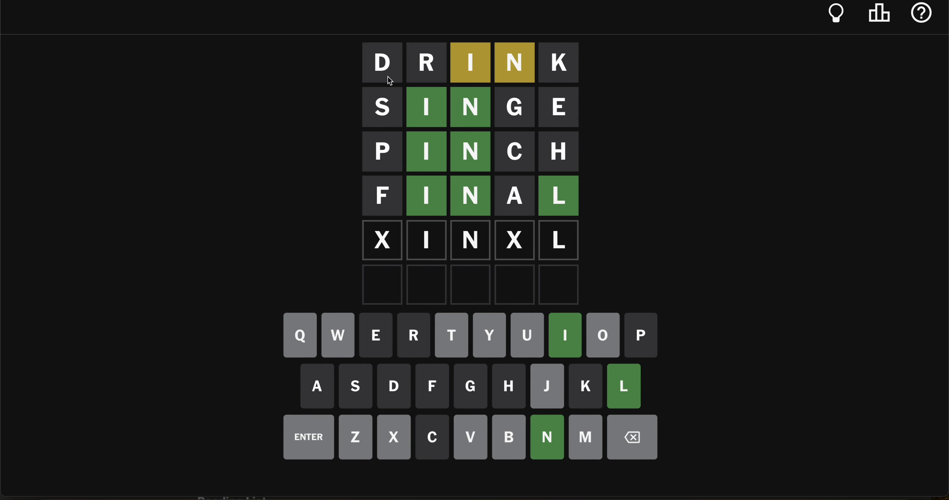
type("O")
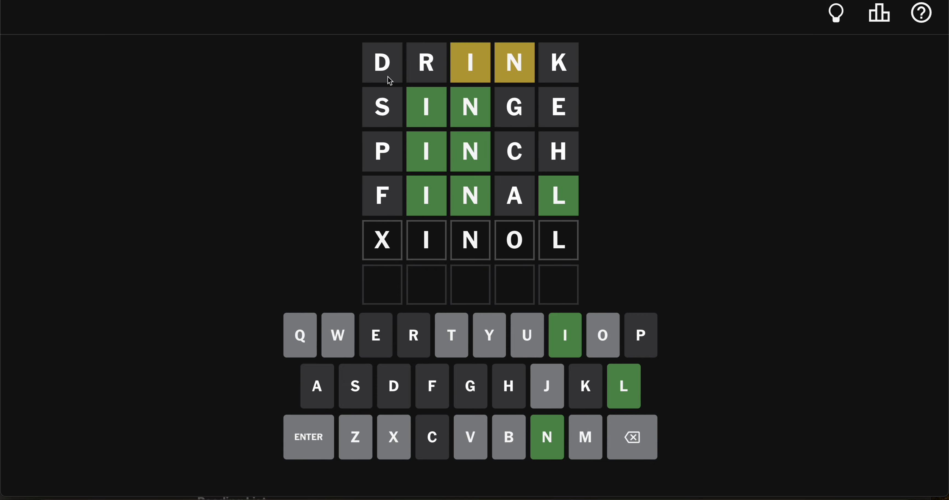
Correct the fifth row and submit VINYL to solve the puzzle
key("Backspace")
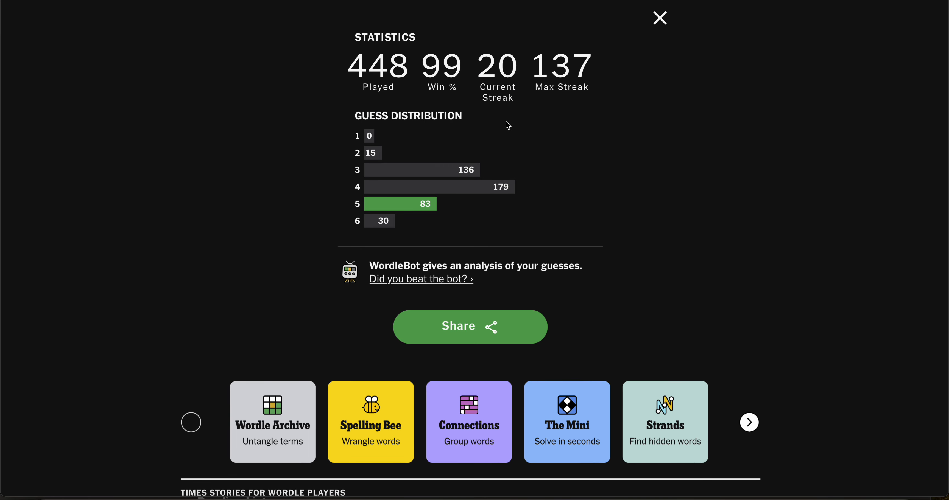
mouse_move(453, 280)
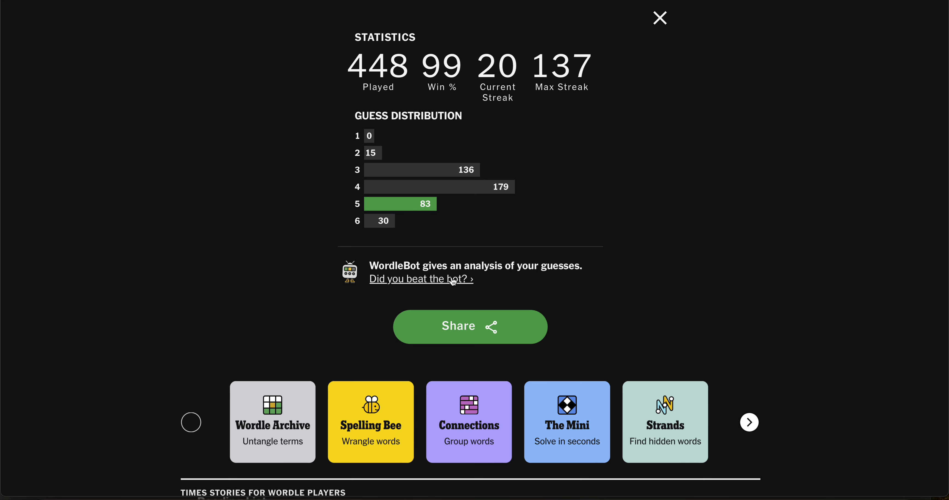
Show WordleBot's ratings for Wordle No. 1234: skill 95, luck 39, 5 steps
left_click(420, 278)
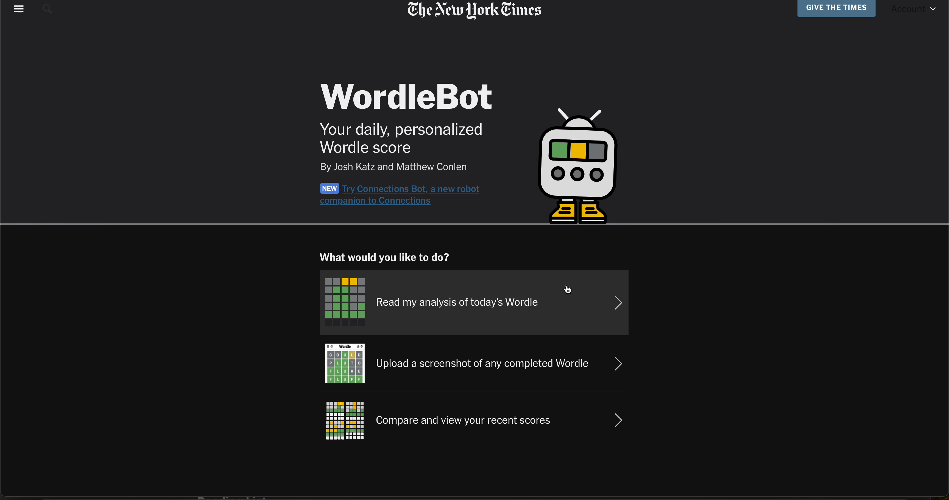
left_click(455, 302)
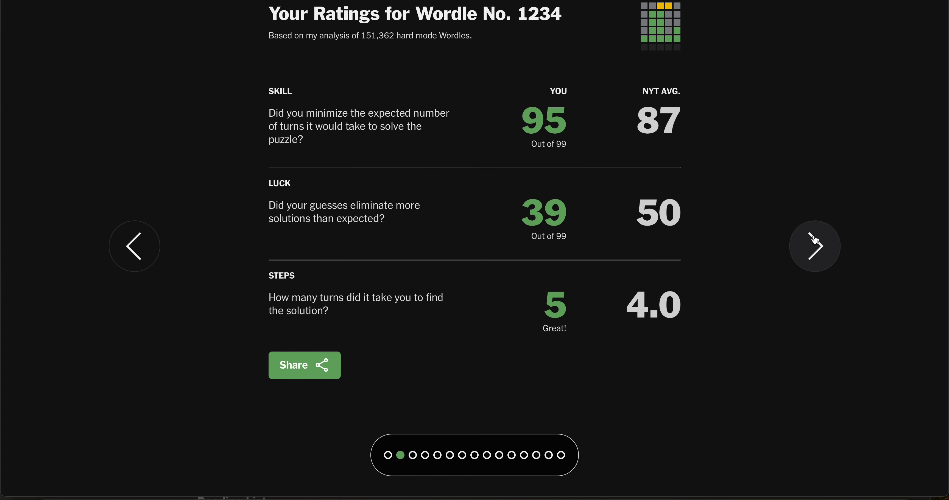
Page through the five guess analyses, DRINK to VINYL, reaching the solutions comparison
left_click(813, 245)
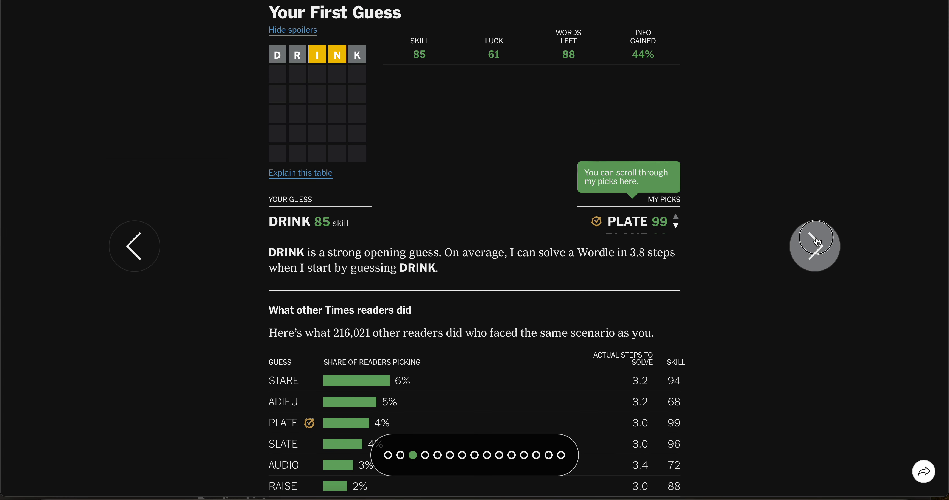
left_click(813, 245)
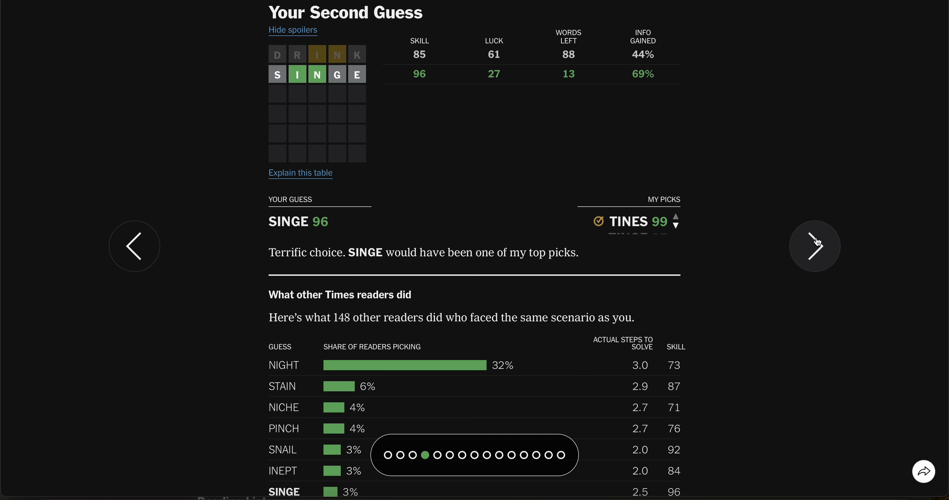
left_click(814, 245)
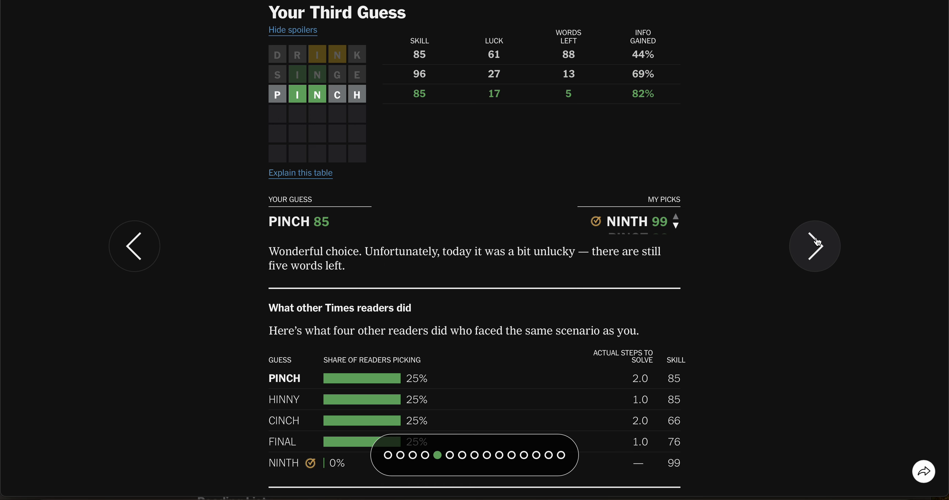
left_click(814, 246)
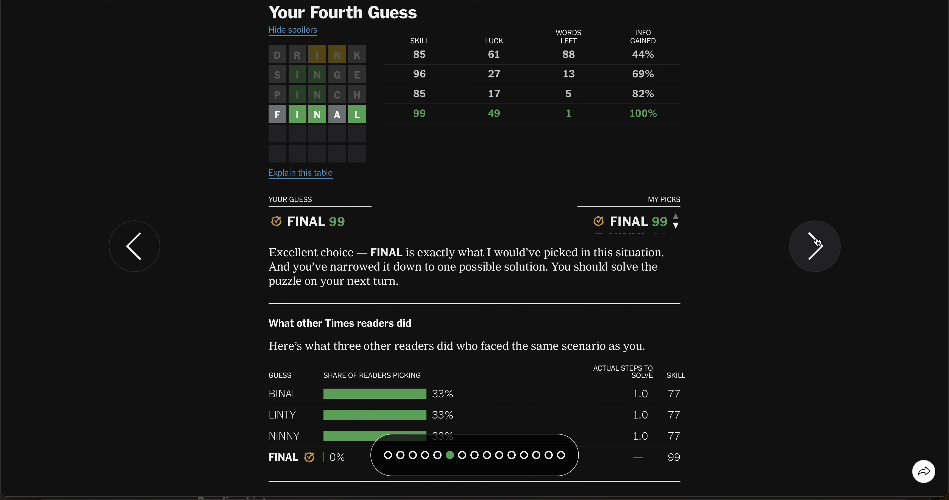
left_click(813, 245)
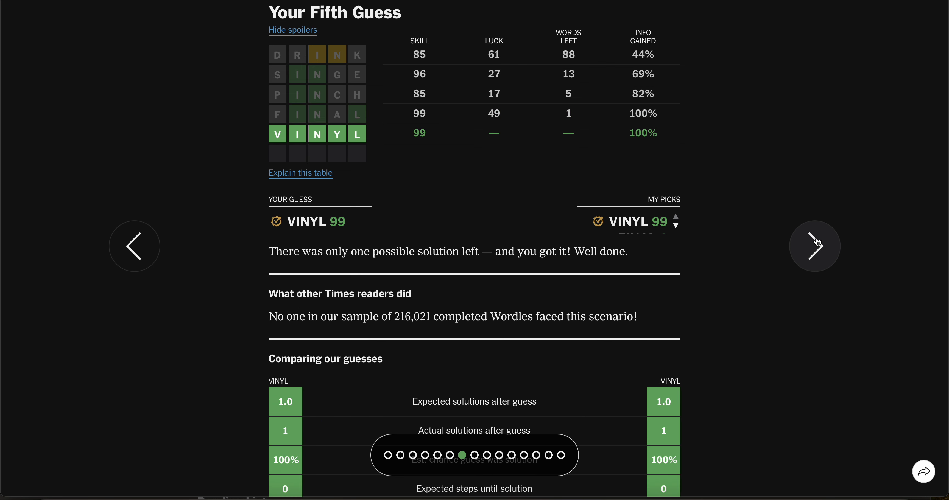
left_click(814, 245)
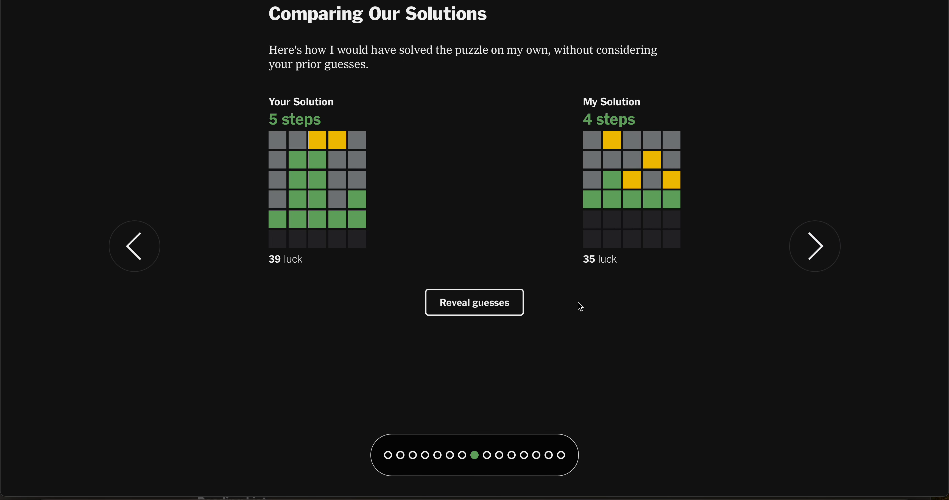
Reveal the actual words, showing the bot's PLATE, COULD, SILKY, VINYL beside the player's guesses
left_click(474, 302)
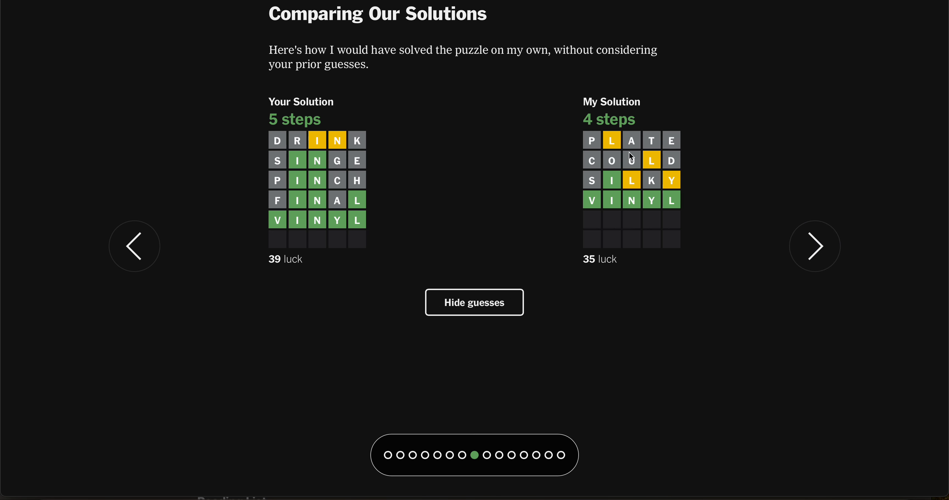
mouse_move(472, 256)
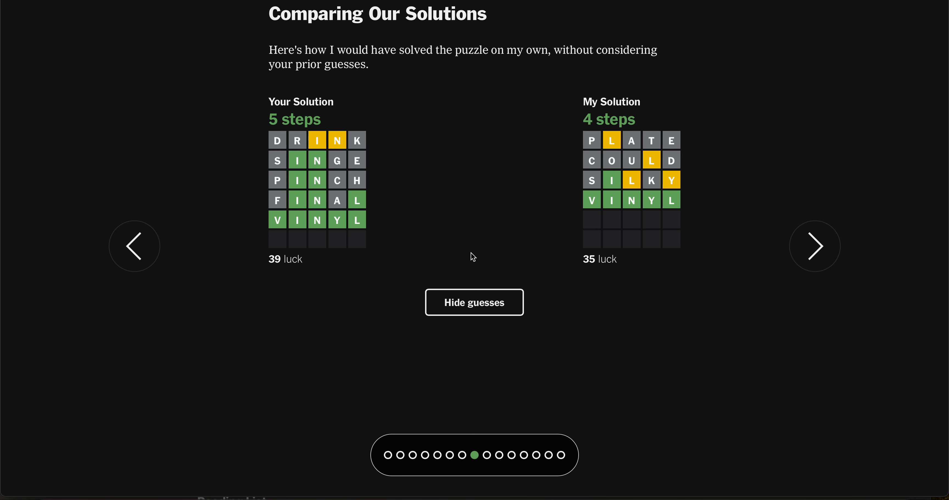